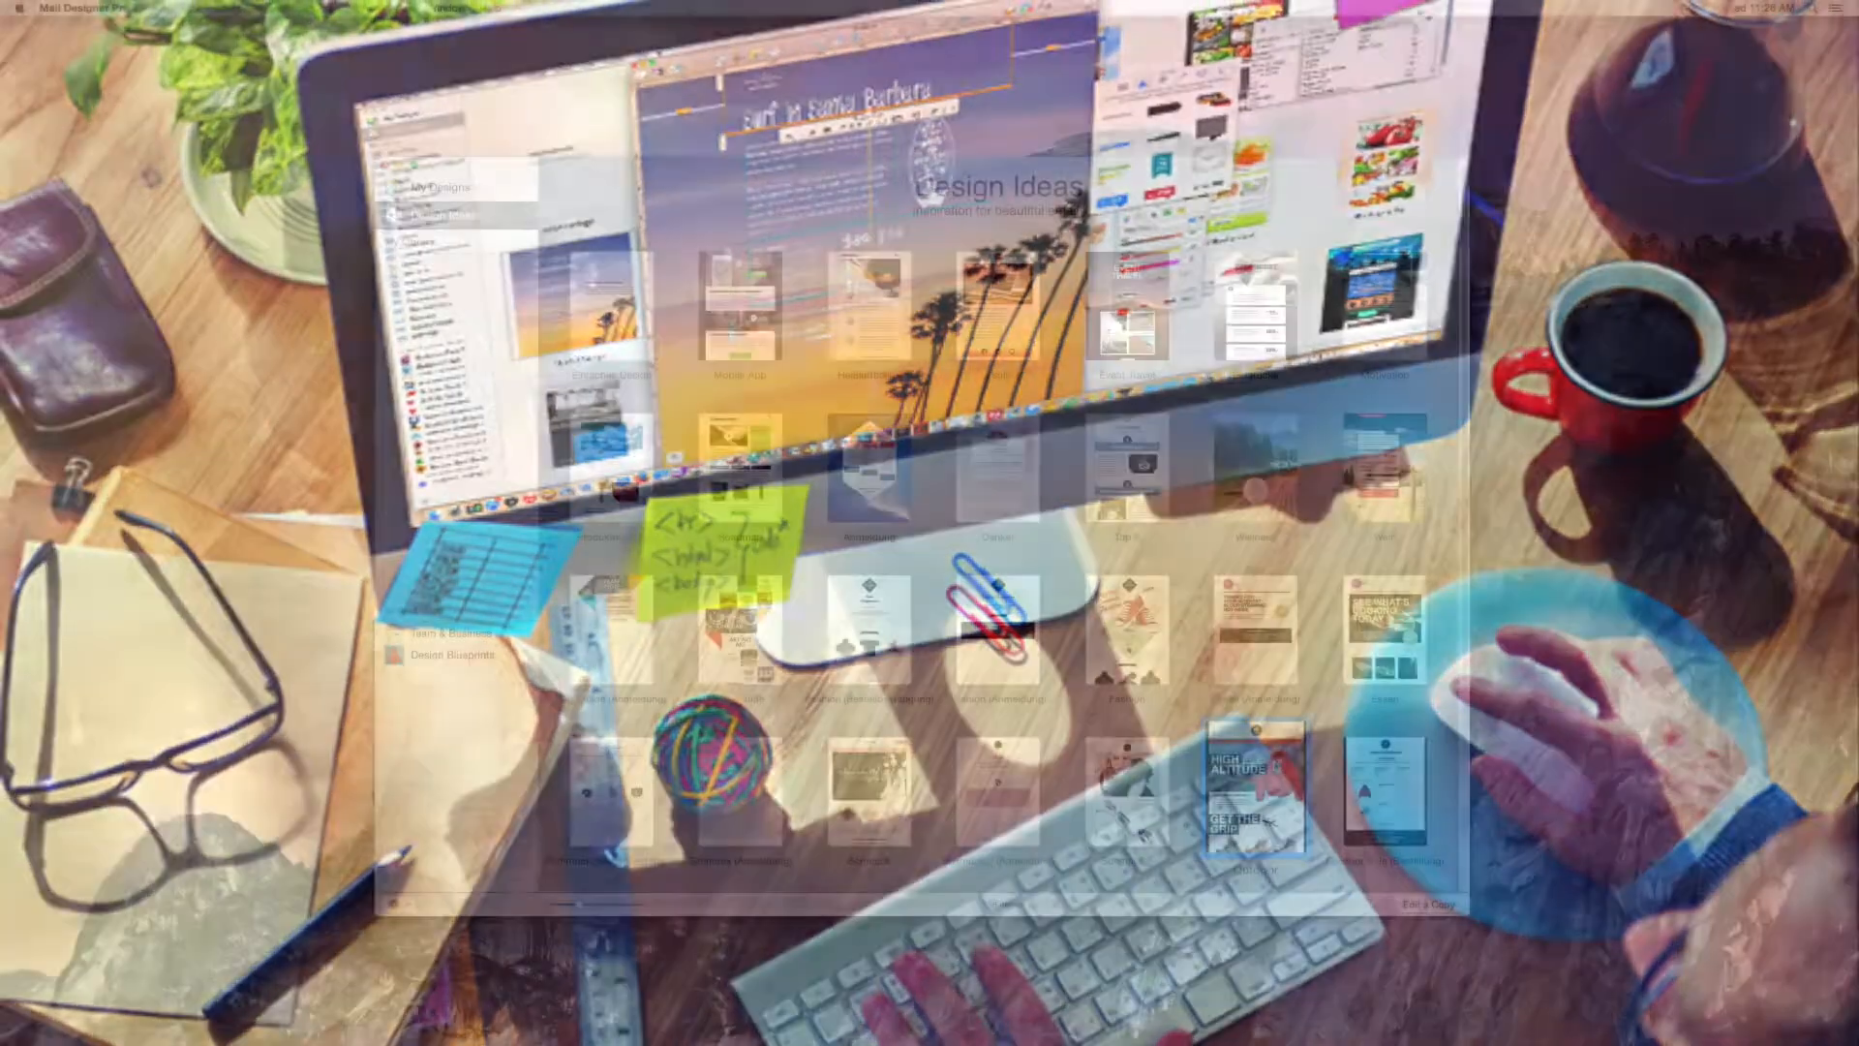
Show the Design Ideas gallery of ready-made email templates
{"action": "left_click", "coordinate": [1255, 790]}
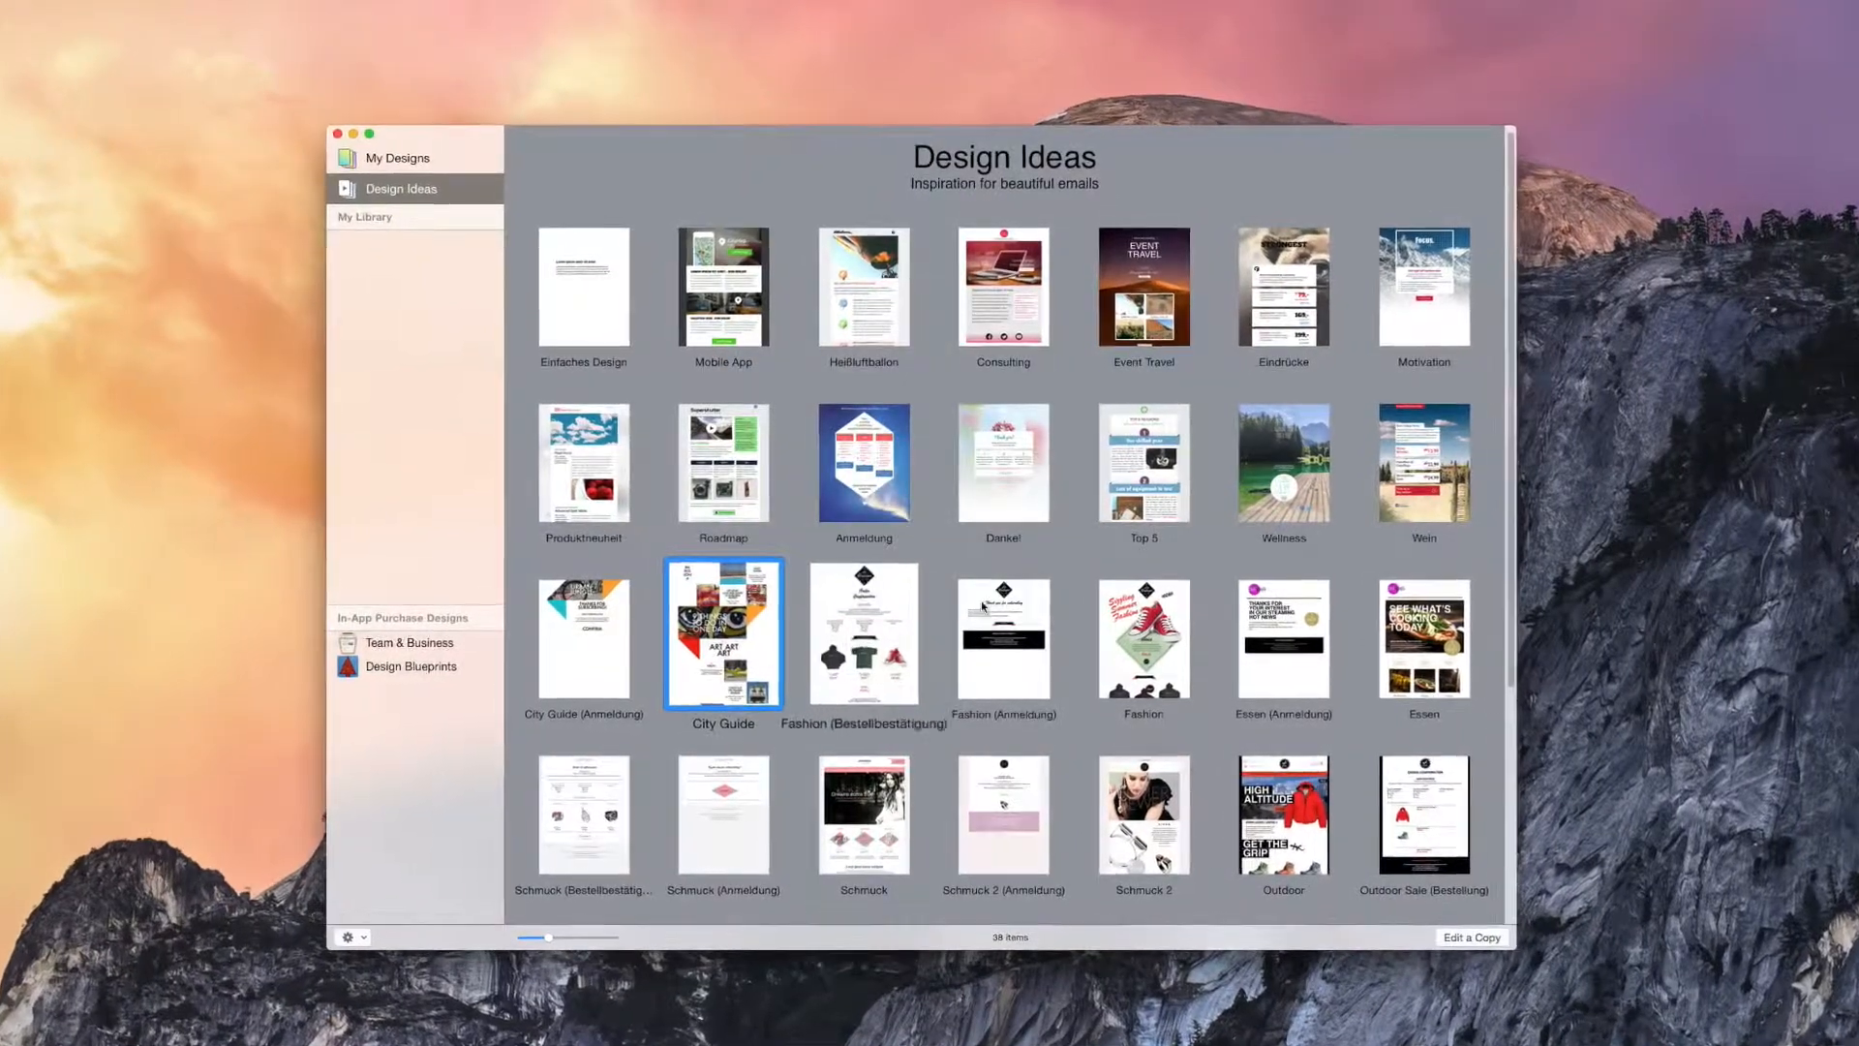
Open an editable copy of the Event Travel template
{"action": "left_click", "coordinate": [1148, 282]}
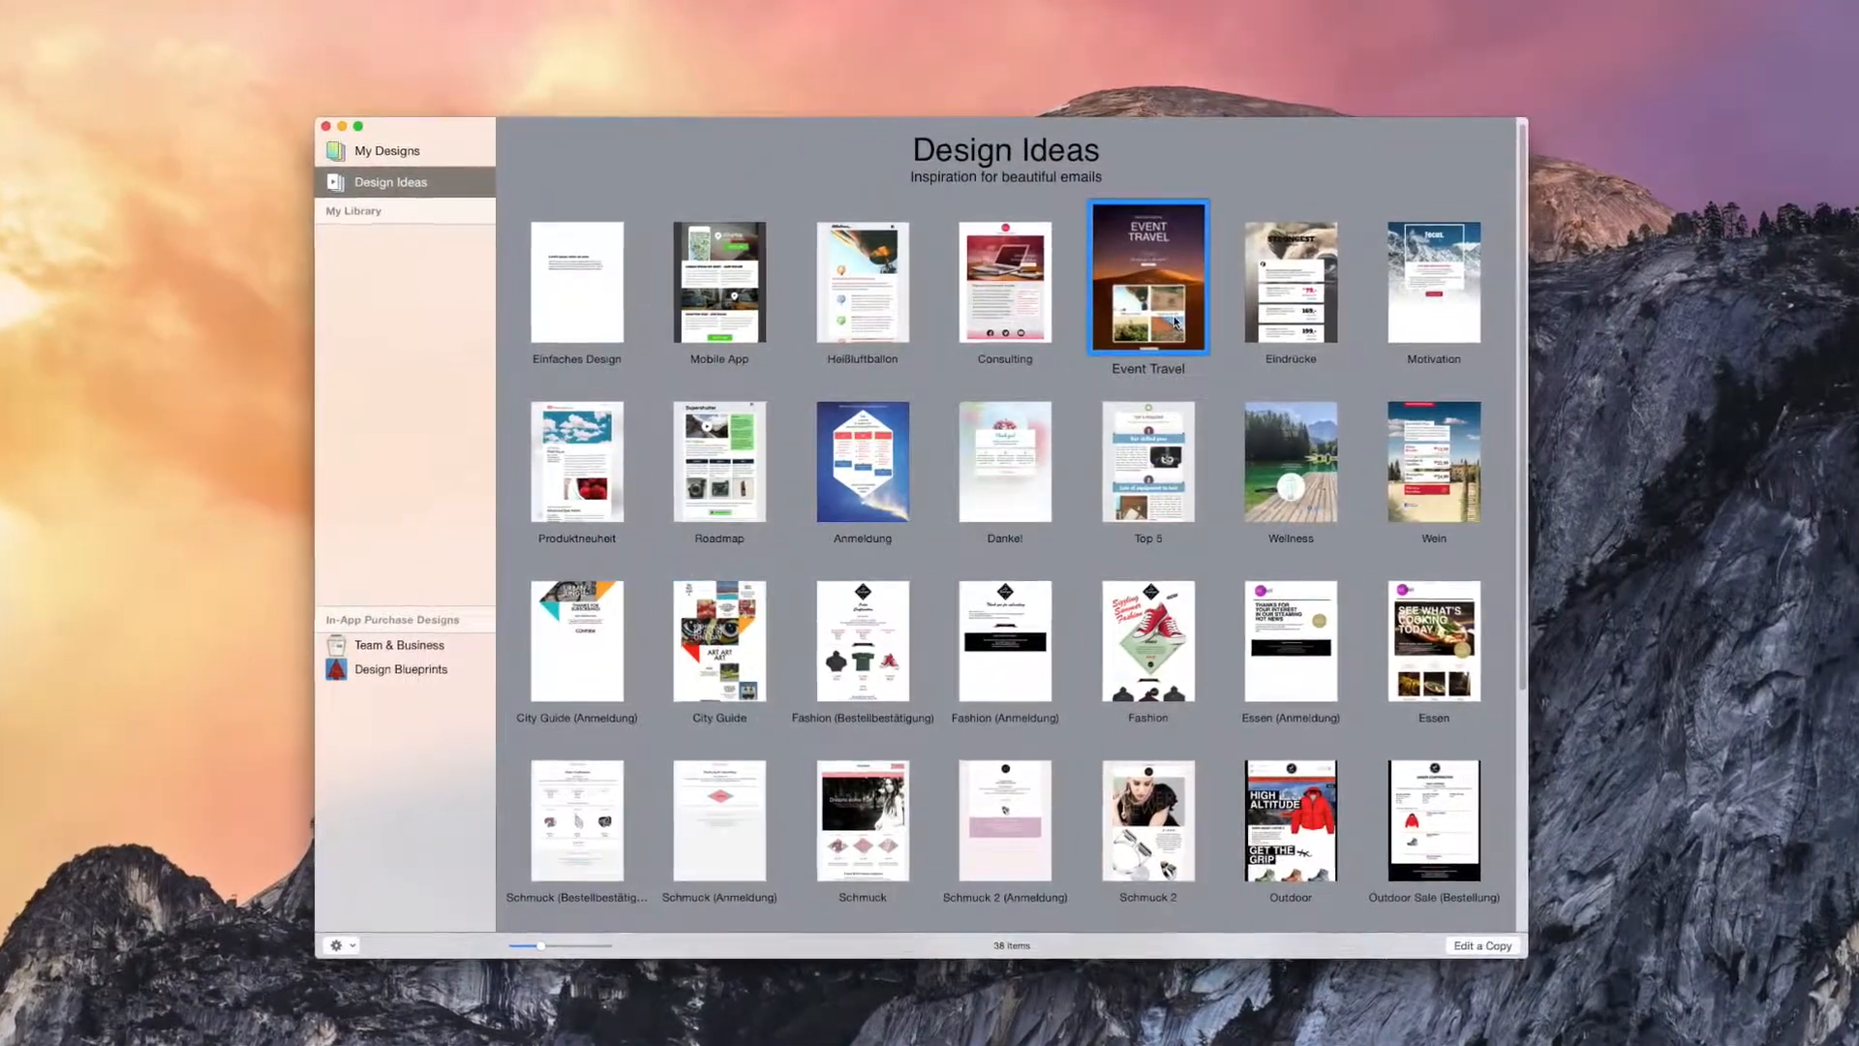
{"action": "double_click", "coordinate": [1146, 275]}
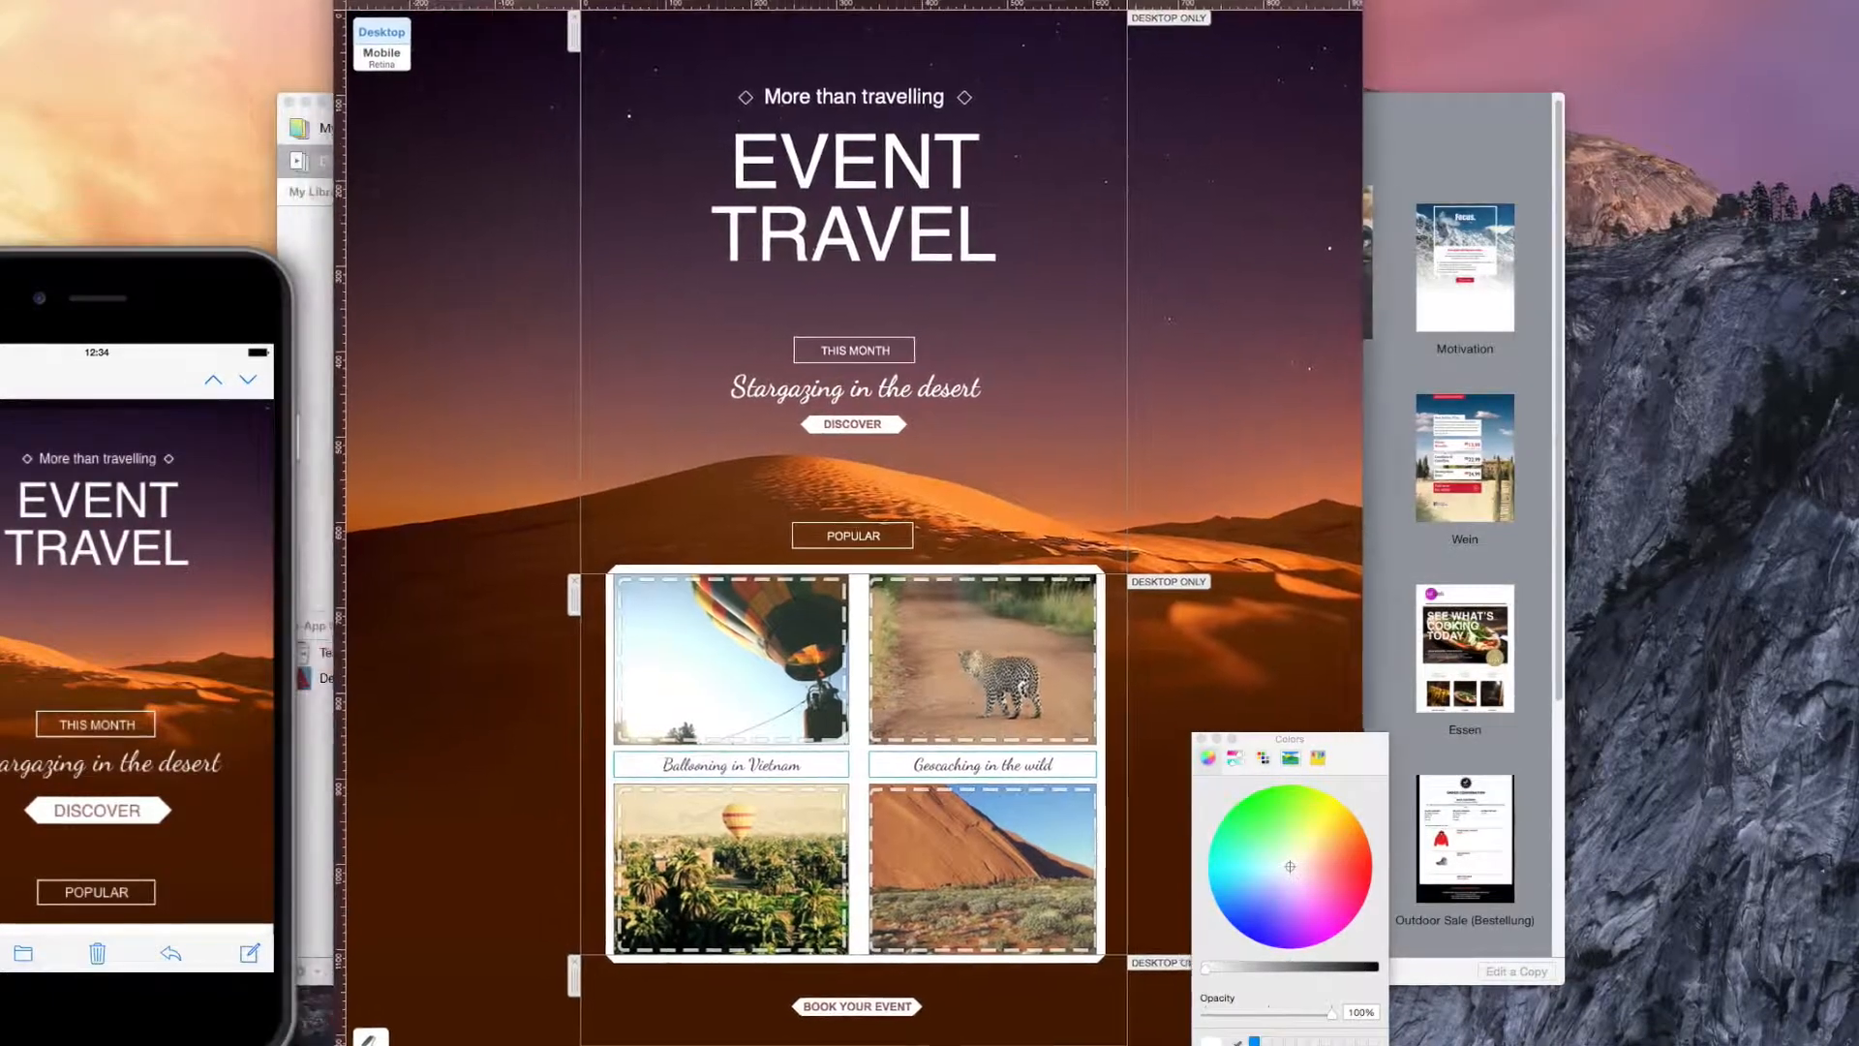
Edit the EVENT TRAVEL headline and list the web fonts that could replace Helvetica
{"action": "double_click", "coordinate": [852, 195]}
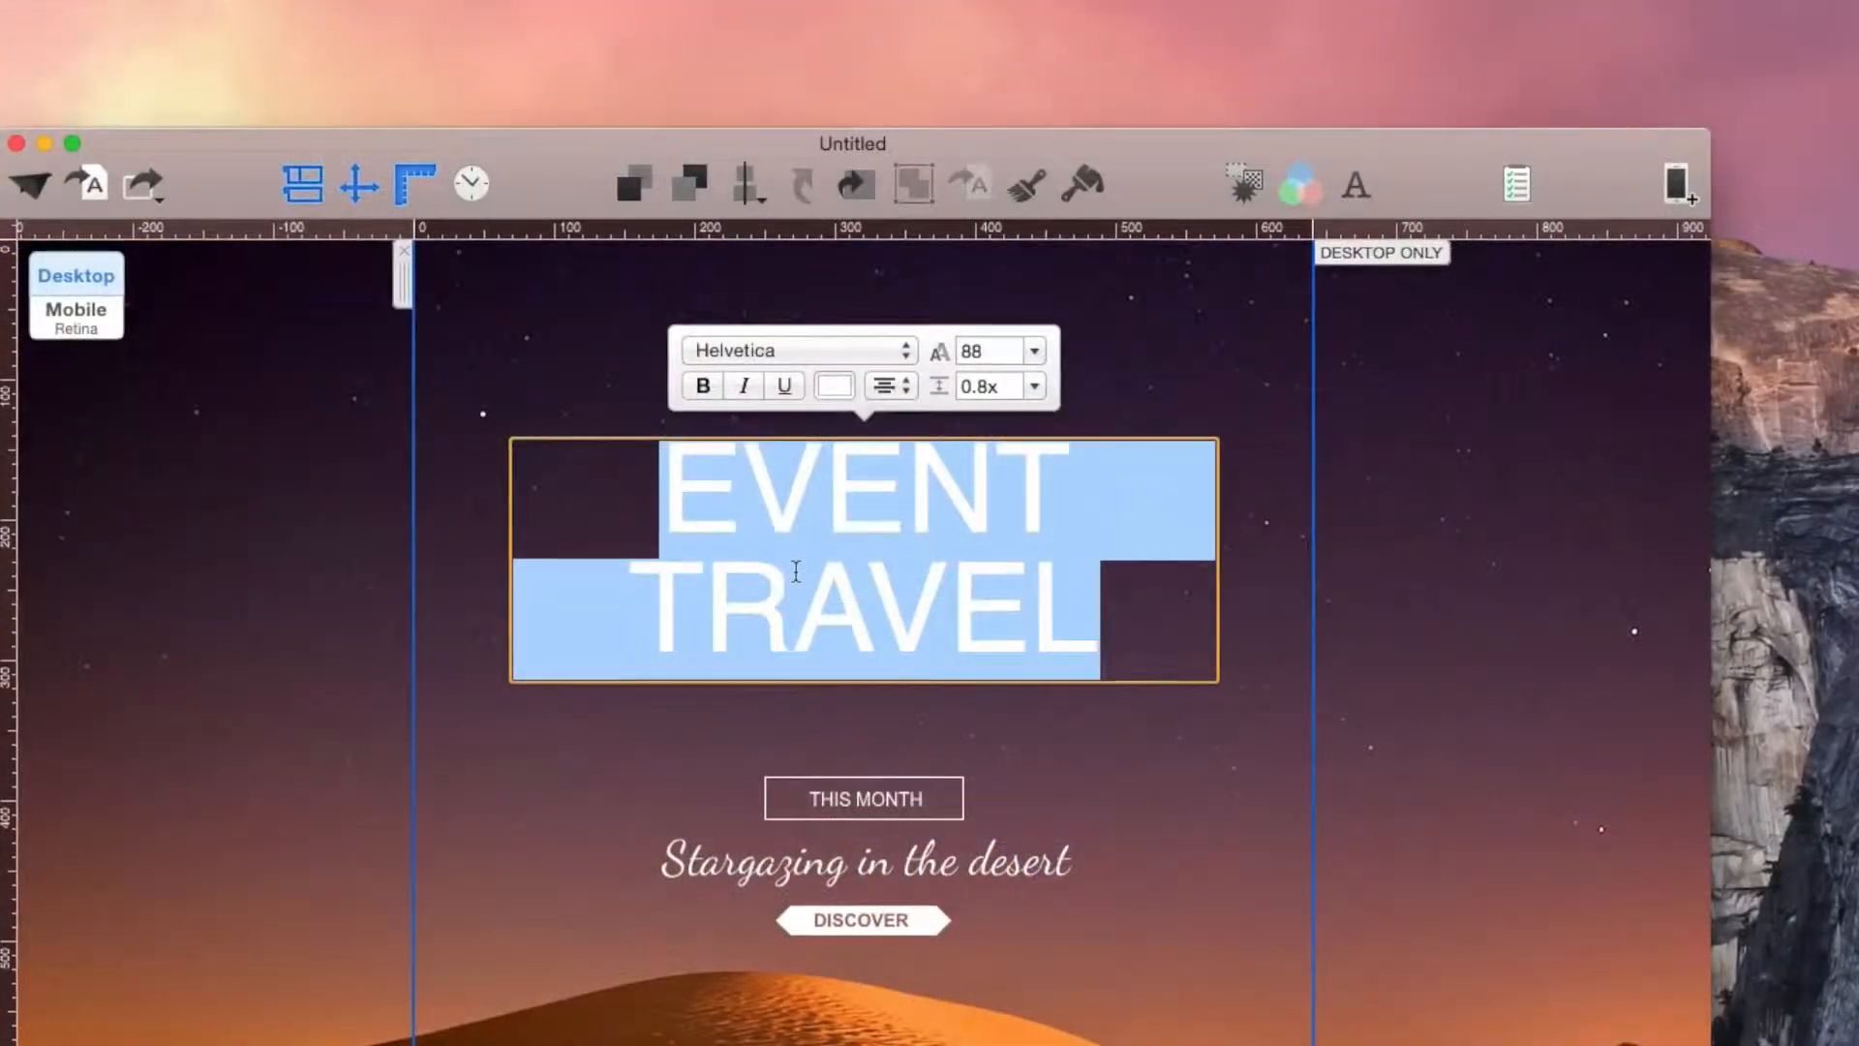
{"action": "left_click", "coordinate": [796, 349]}
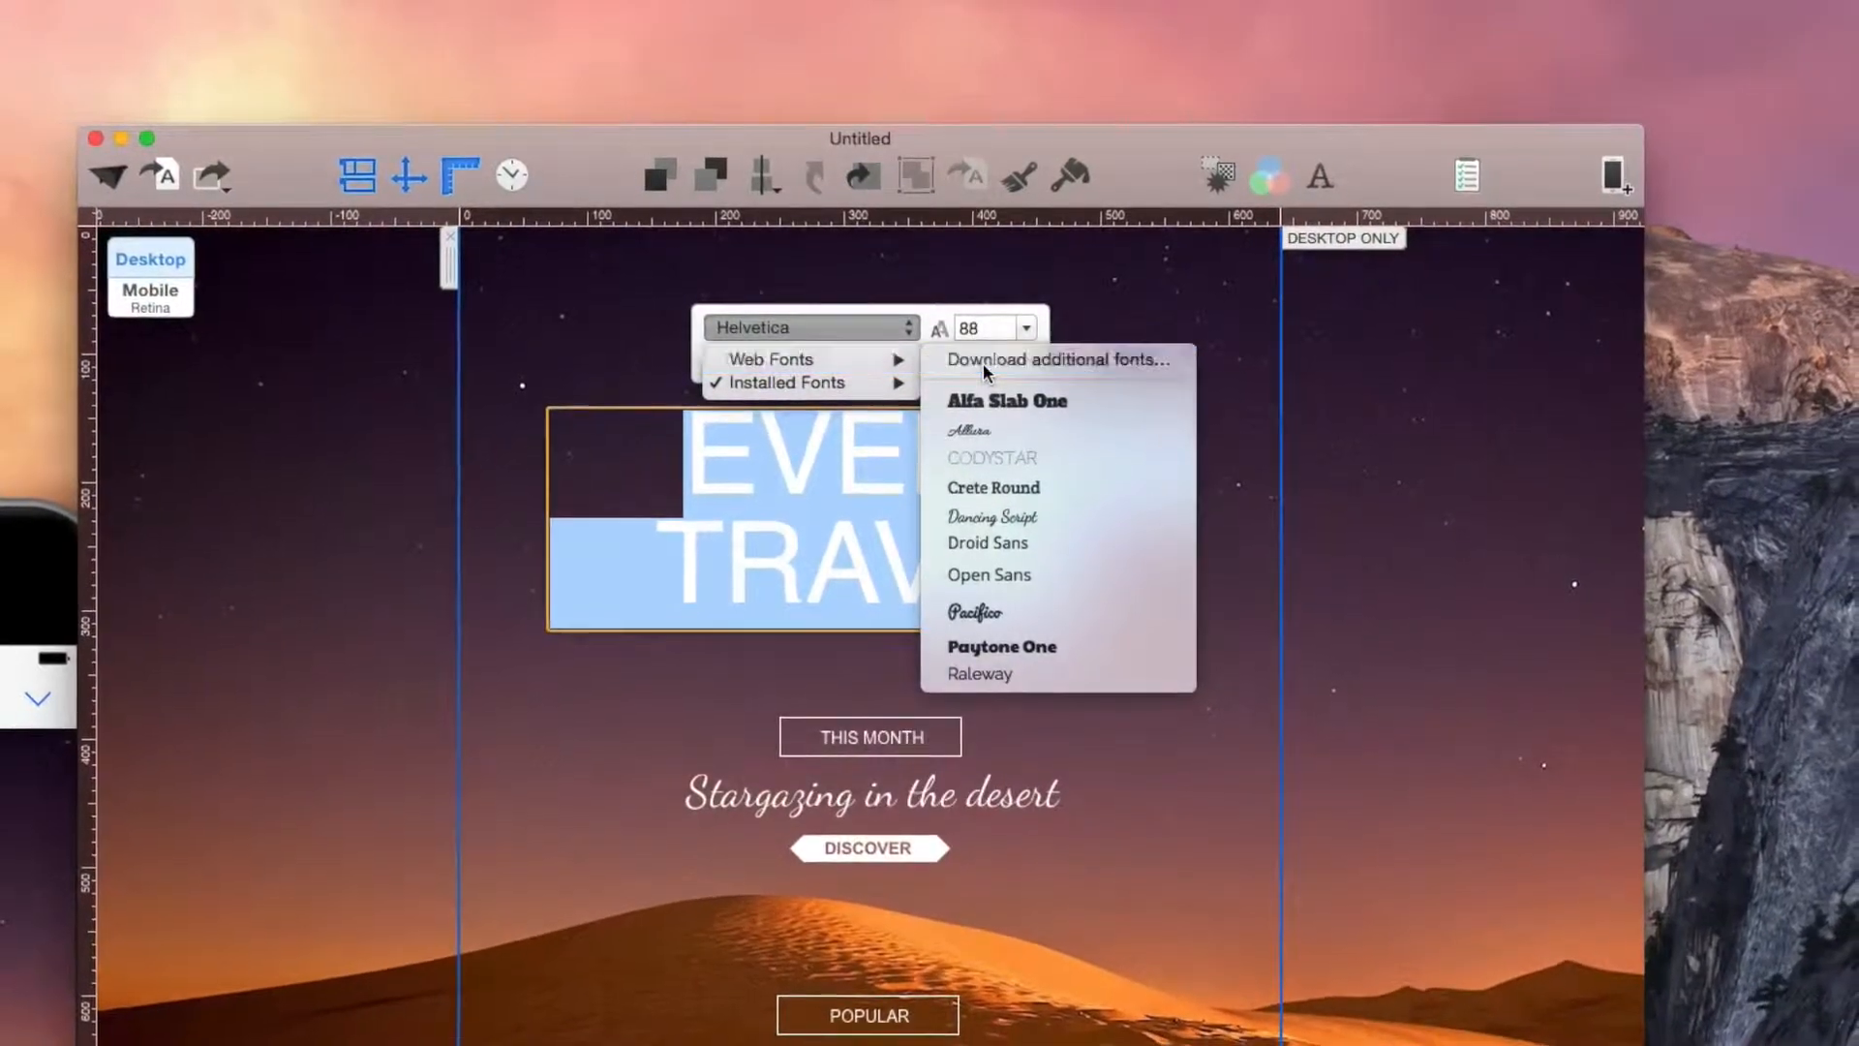
Start downloading the additional web fonts from the Font Previews window
{"action": "left_click", "coordinate": [1053, 360]}
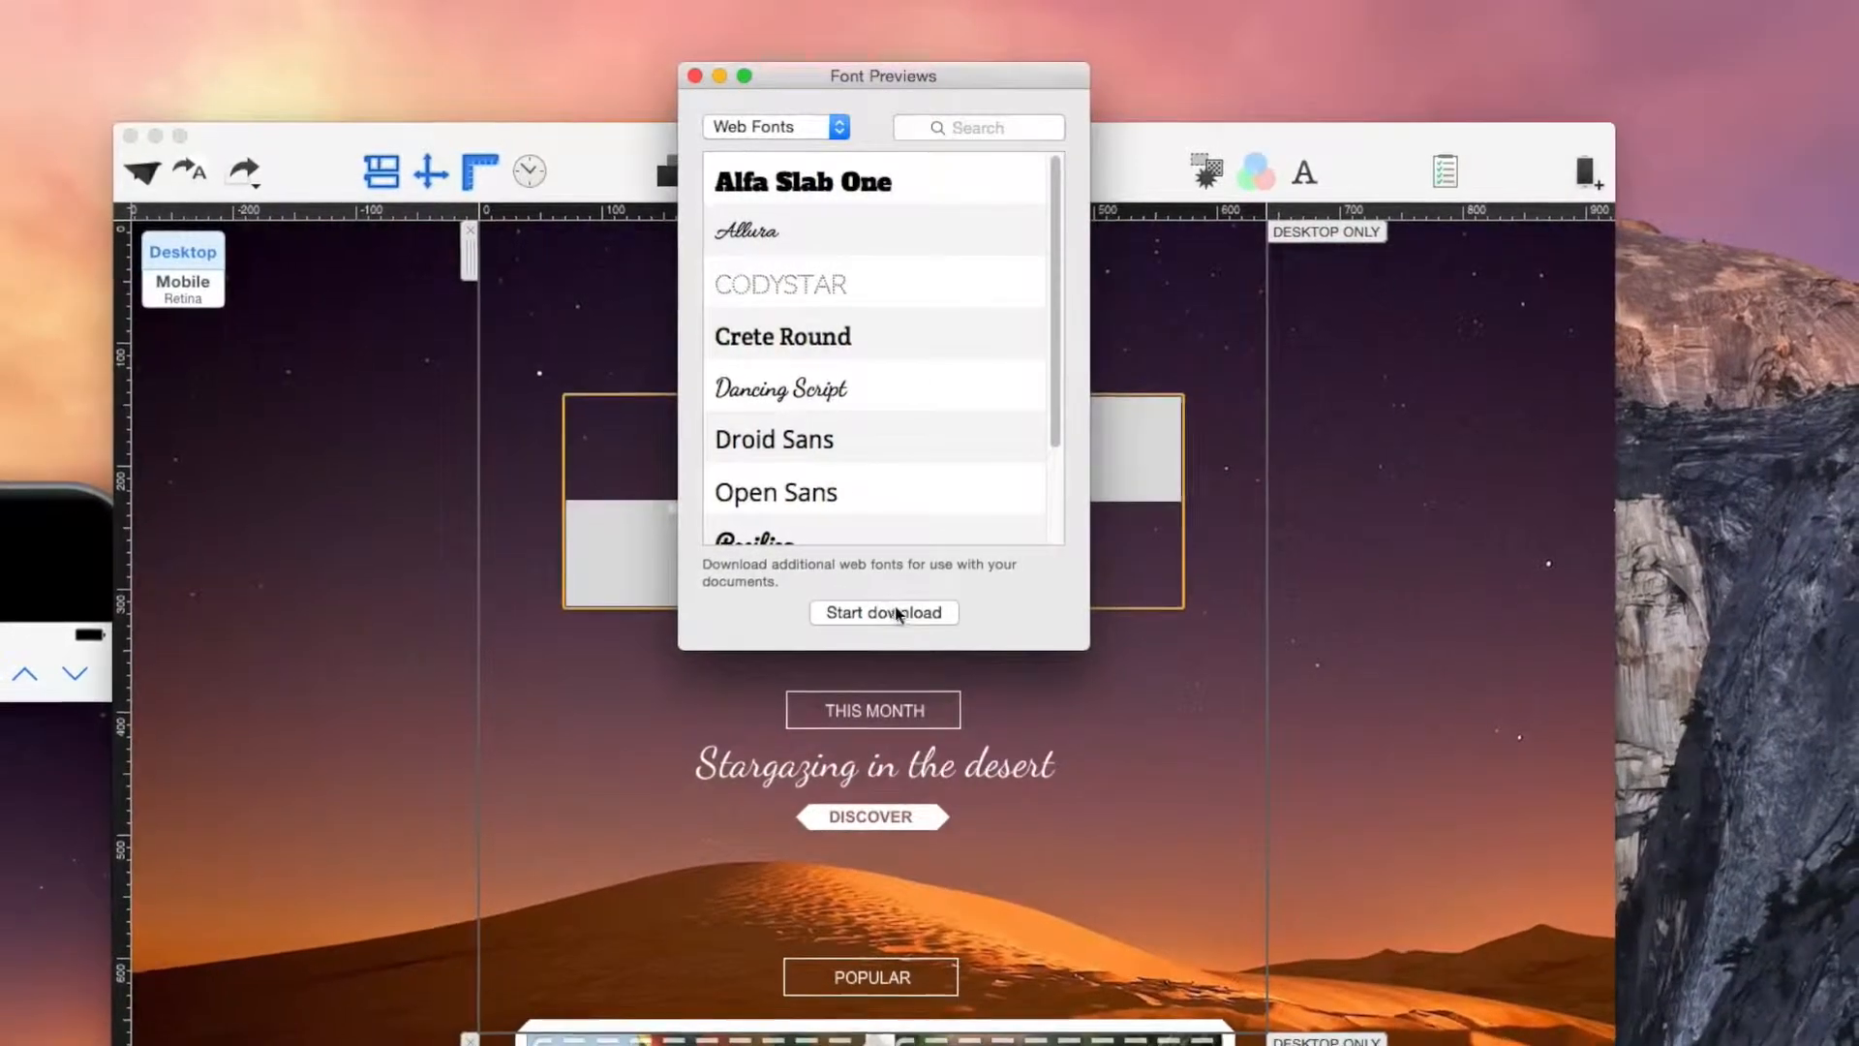
{"action": "left_click", "coordinate": [883, 614]}
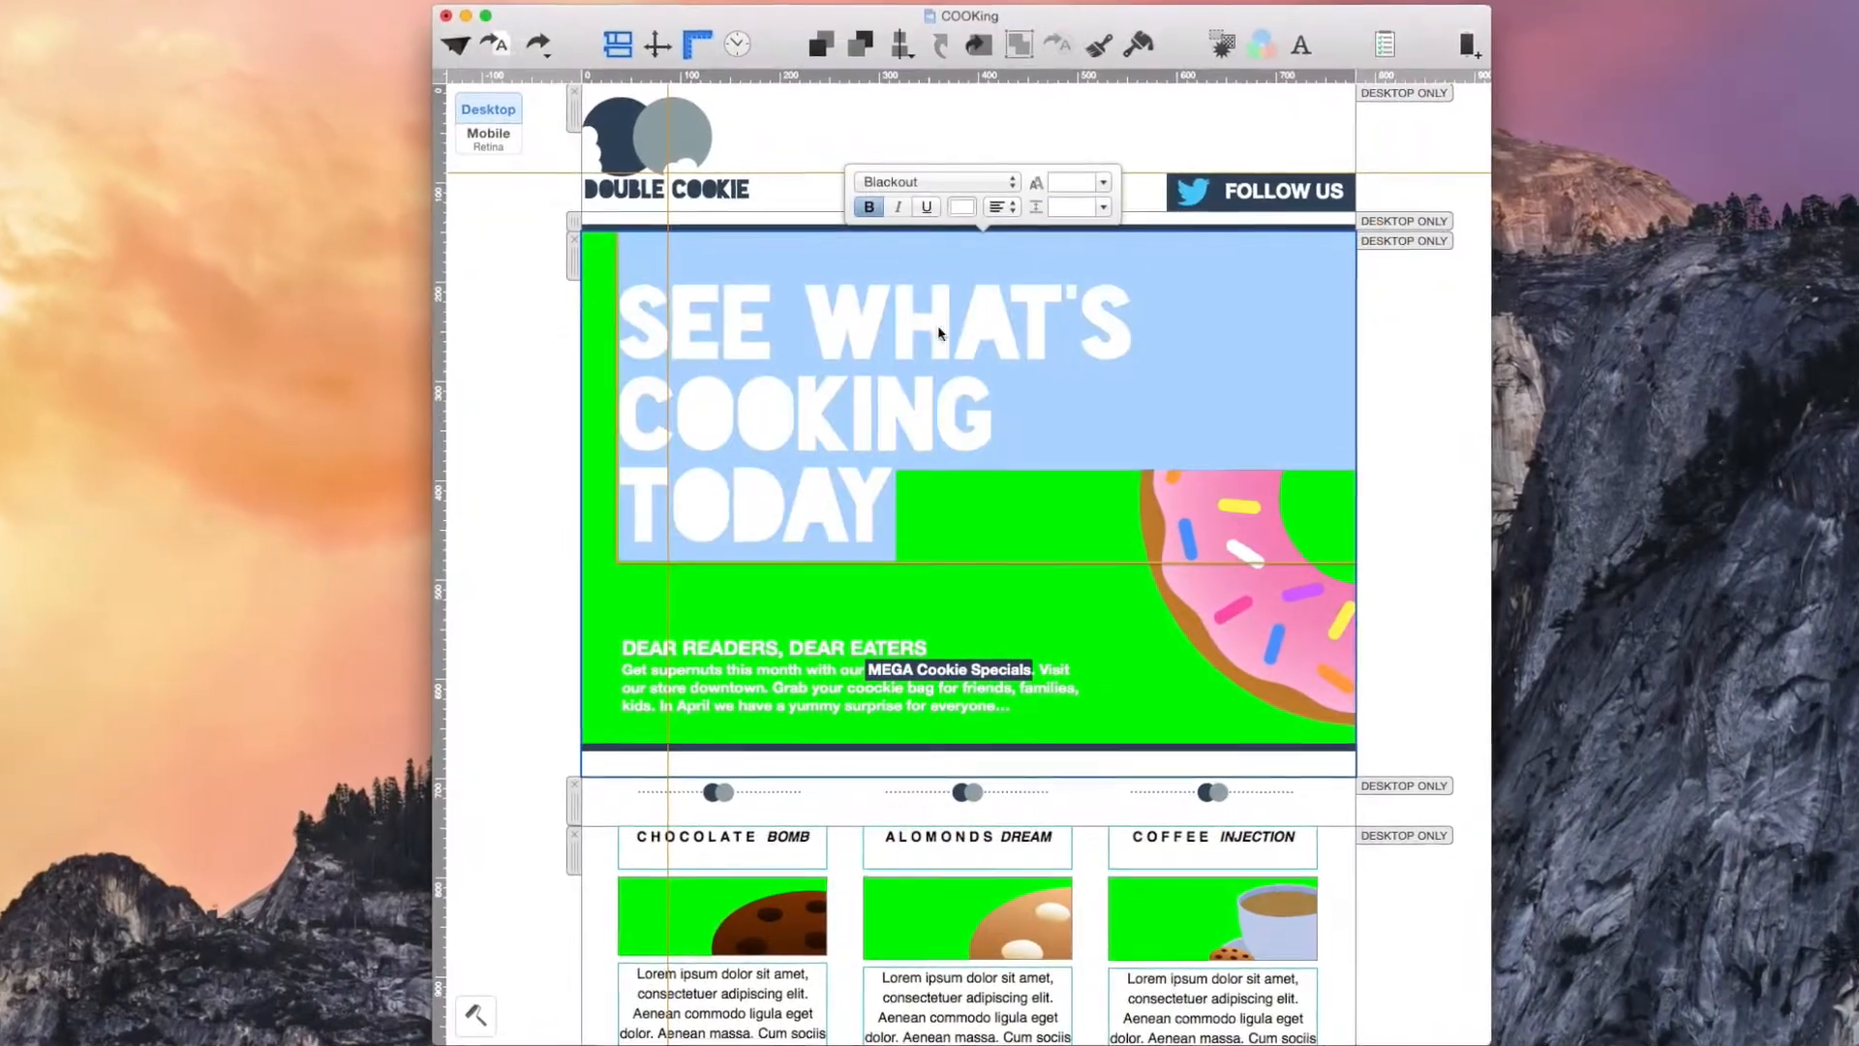
Show the full list of downloaded web fonts for the SEE WHAT'S COOKING TODAY headline
{"action": "left_click", "coordinate": [937, 182]}
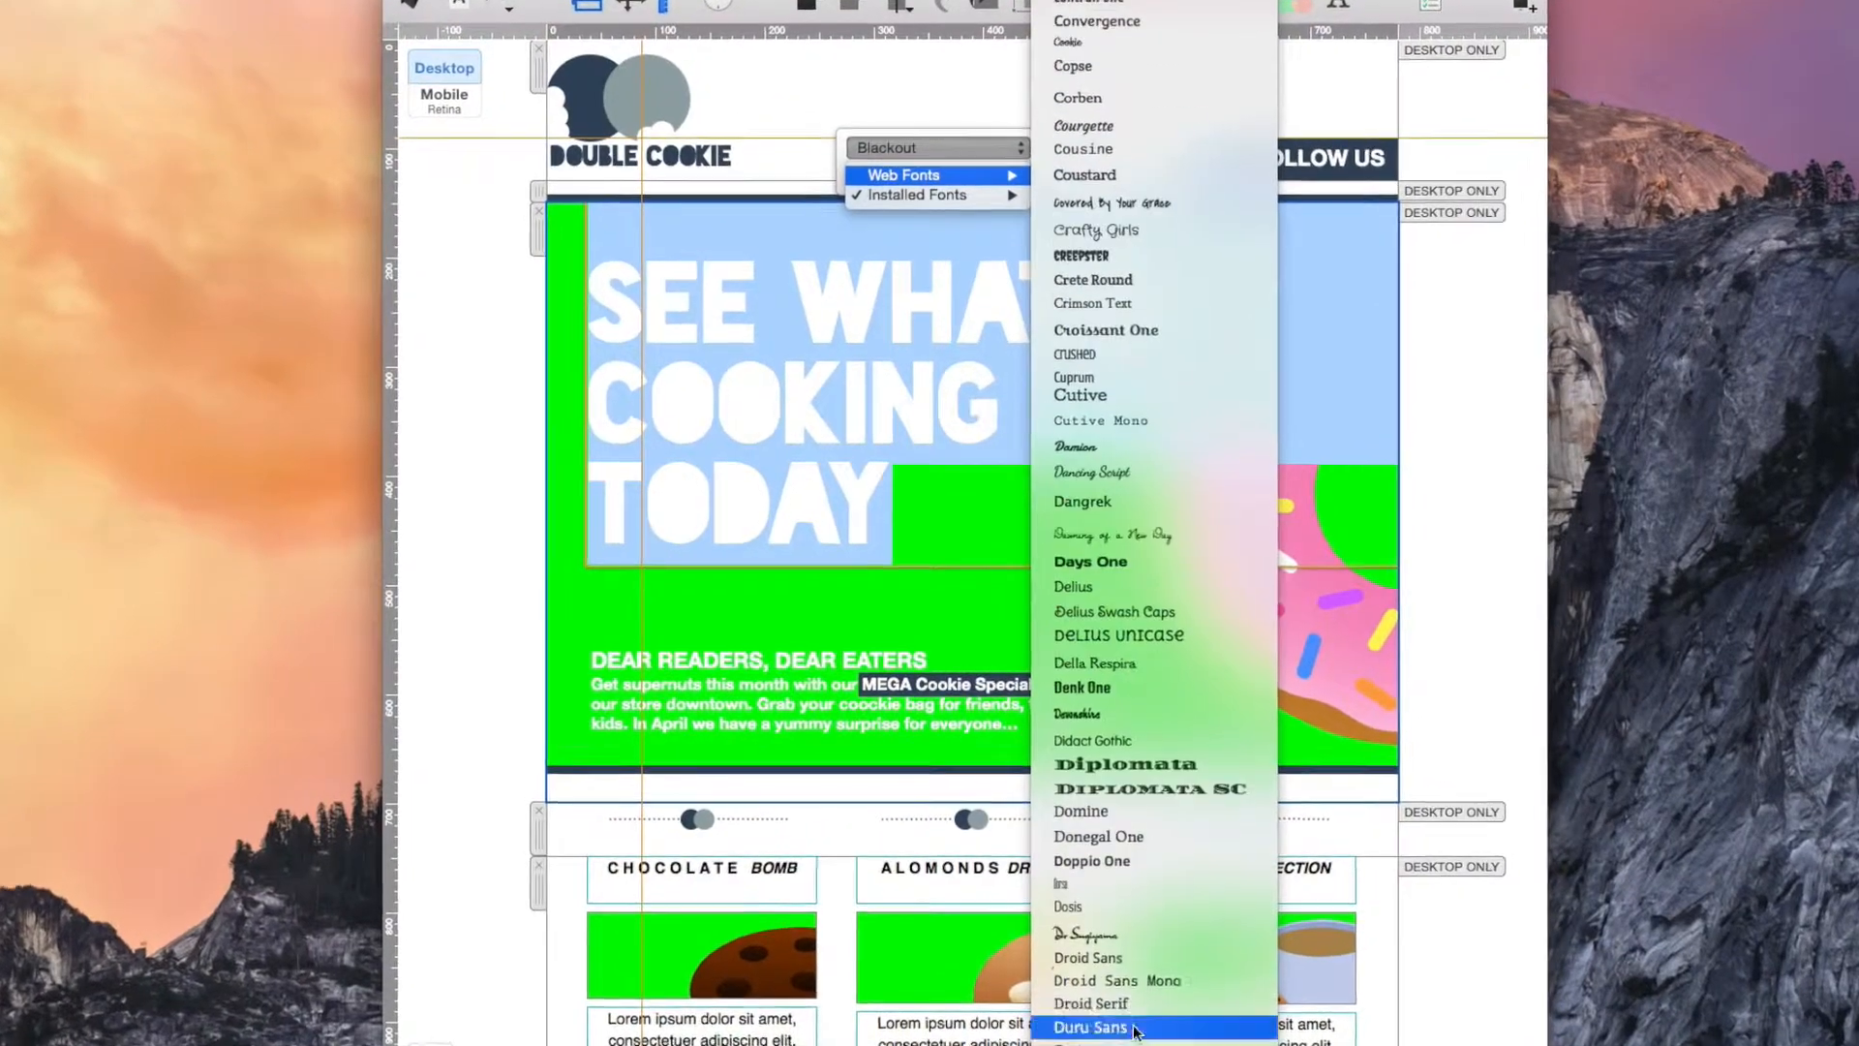
{"action": "left_click", "coordinate": [1090, 1026]}
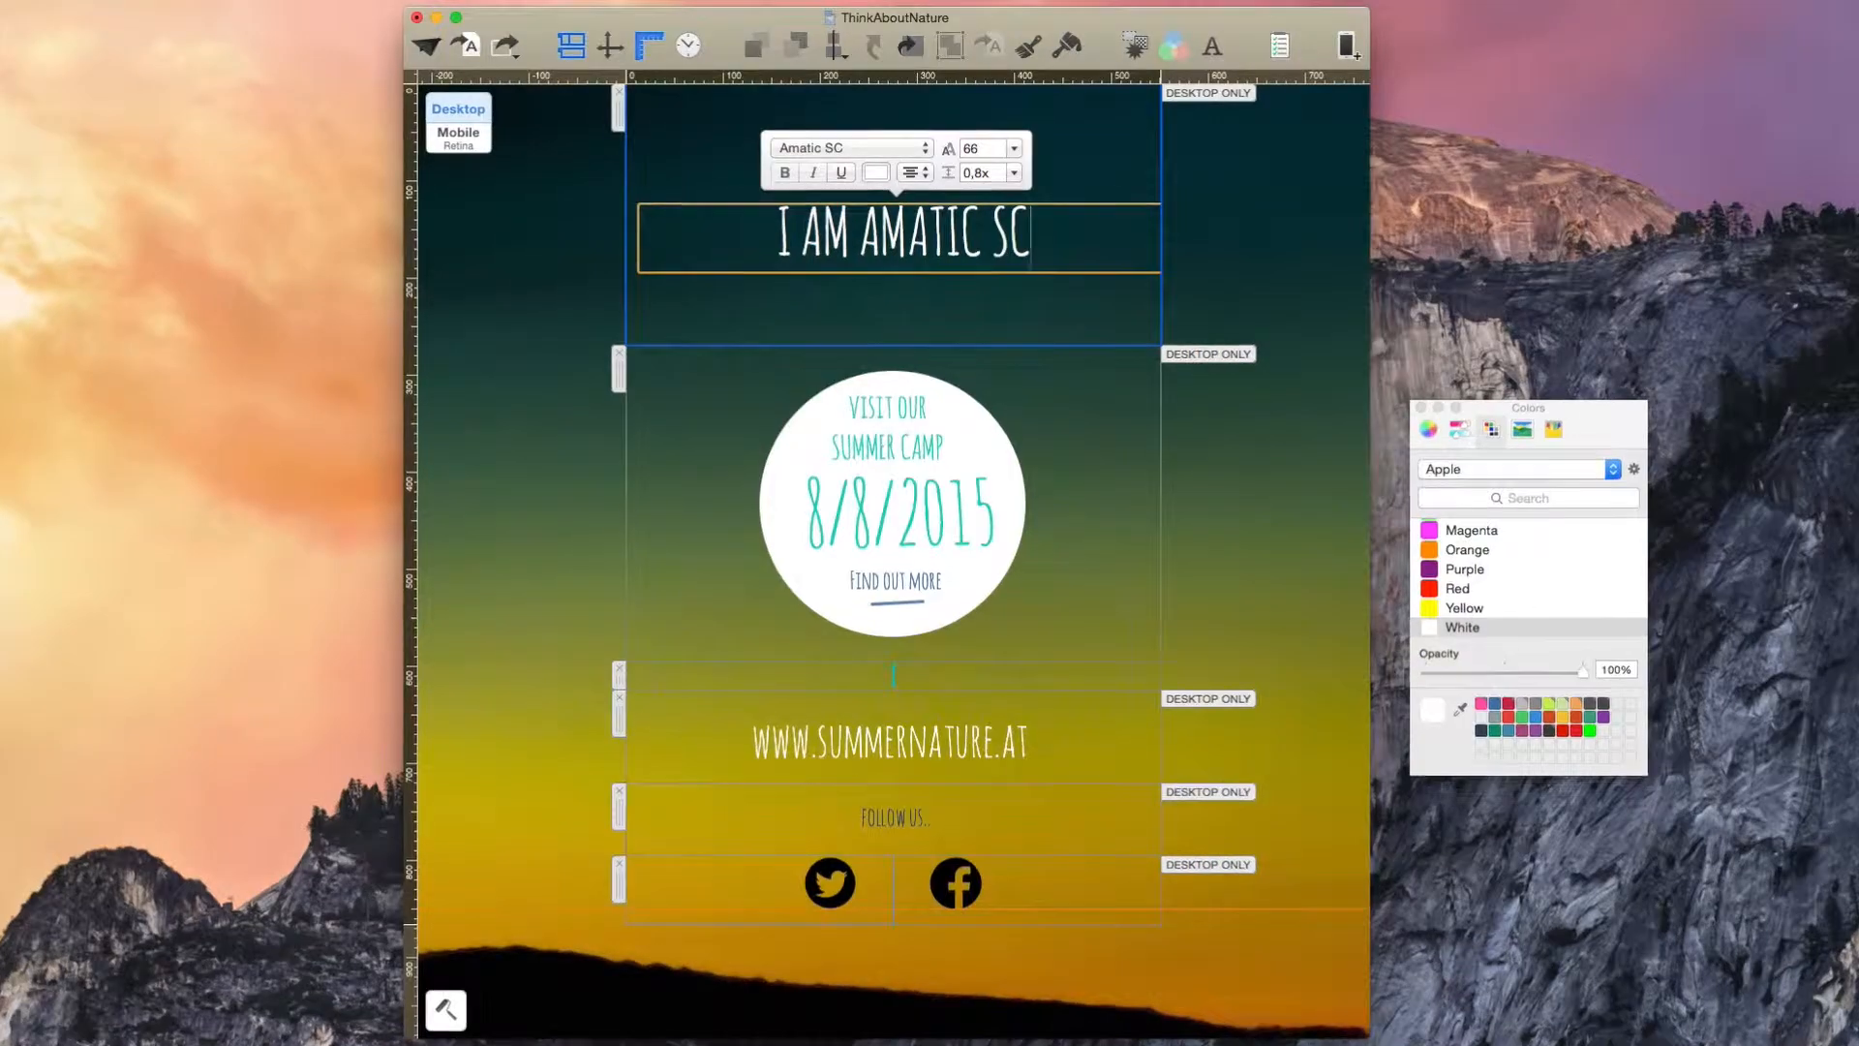
Type THINK ABOUT NATURE as a second Amatic SC headline line
{"action": "type", "text": "THINK A"}
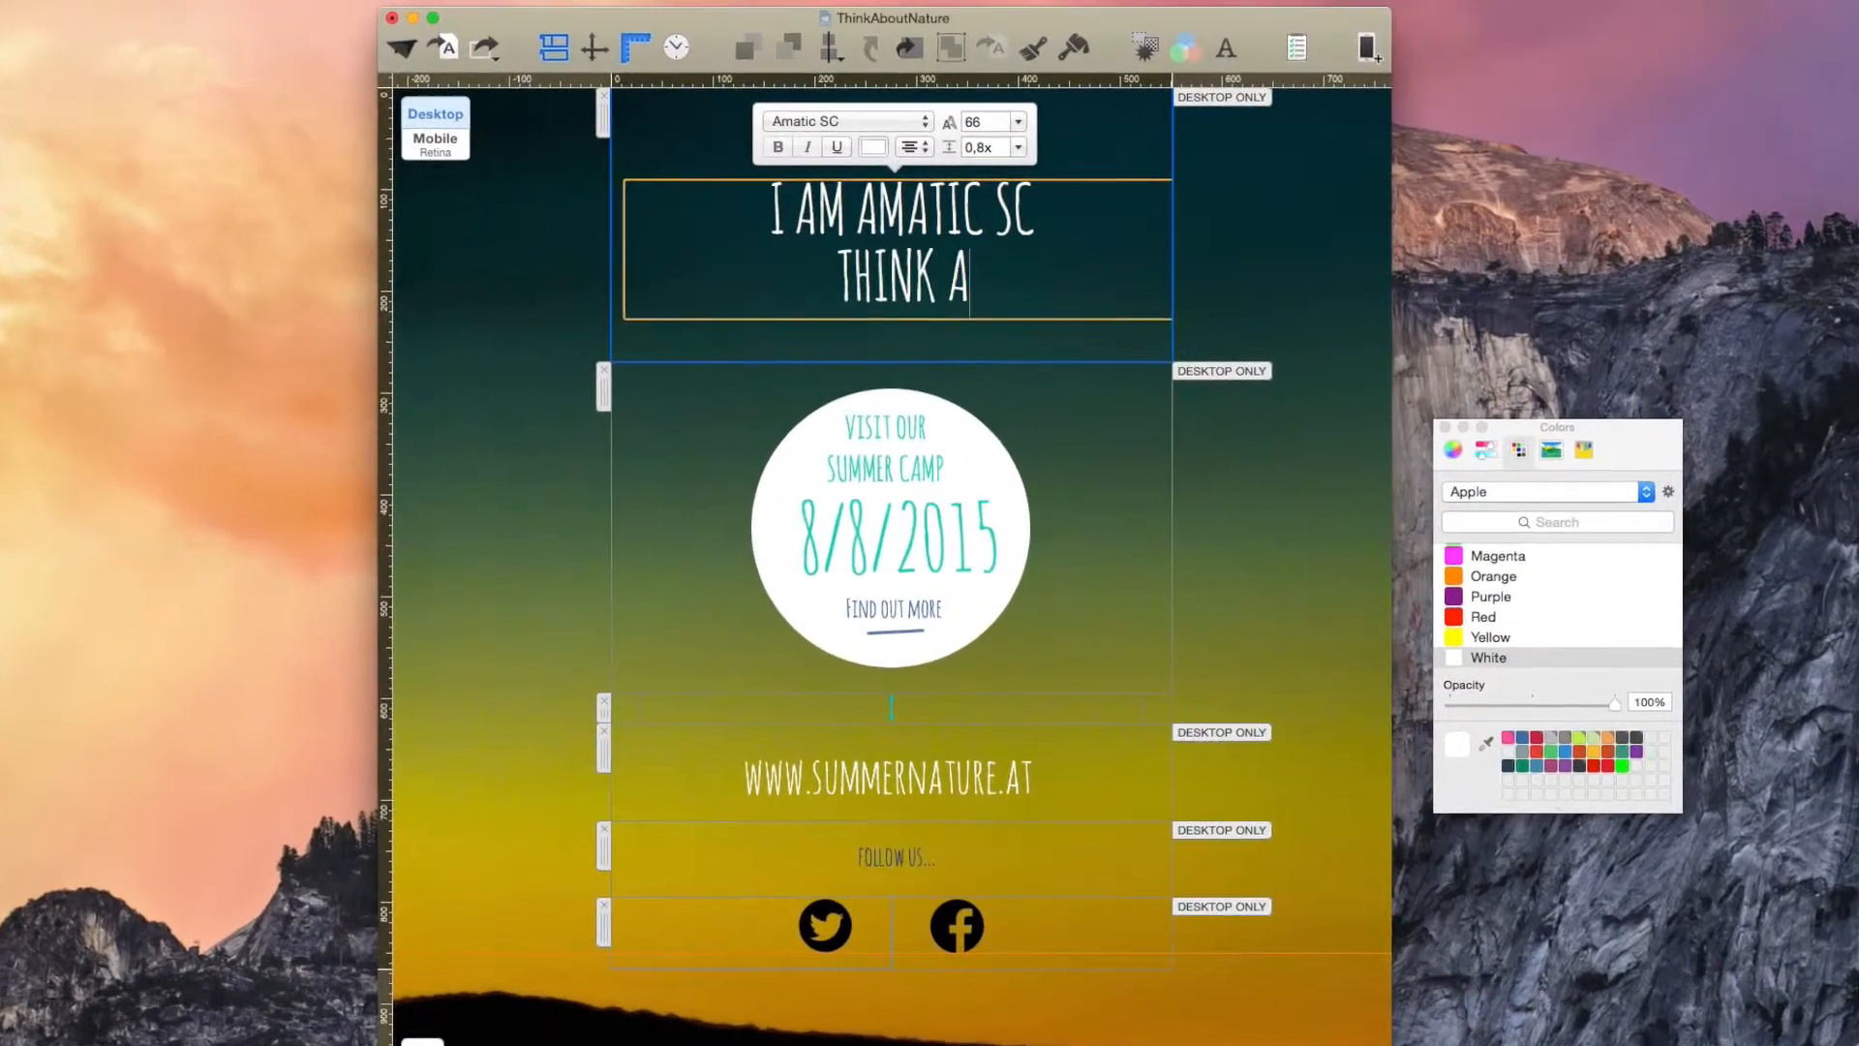
{"action": "type", "text": "BOUT NATURE"}
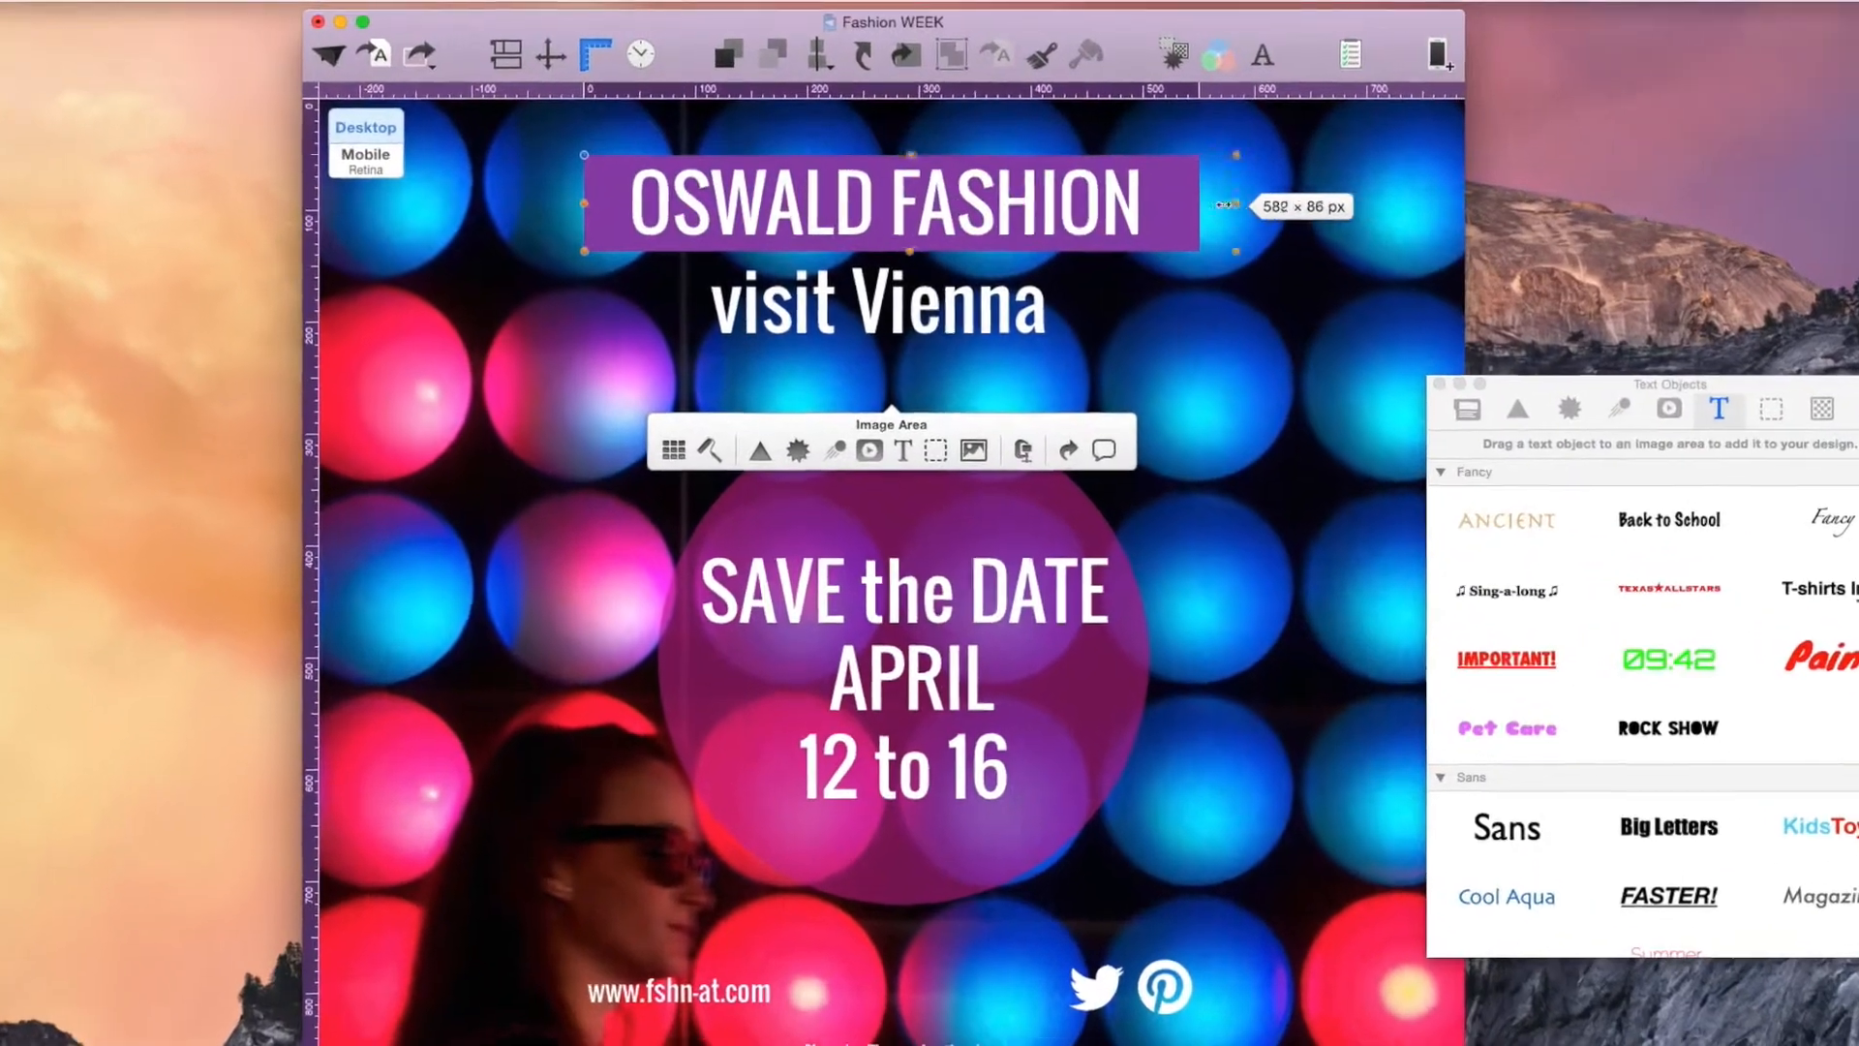
Replace the OSWALD FASHION banner headline with new FASHION wording
{"action": "double_click", "coordinate": [883, 201]}
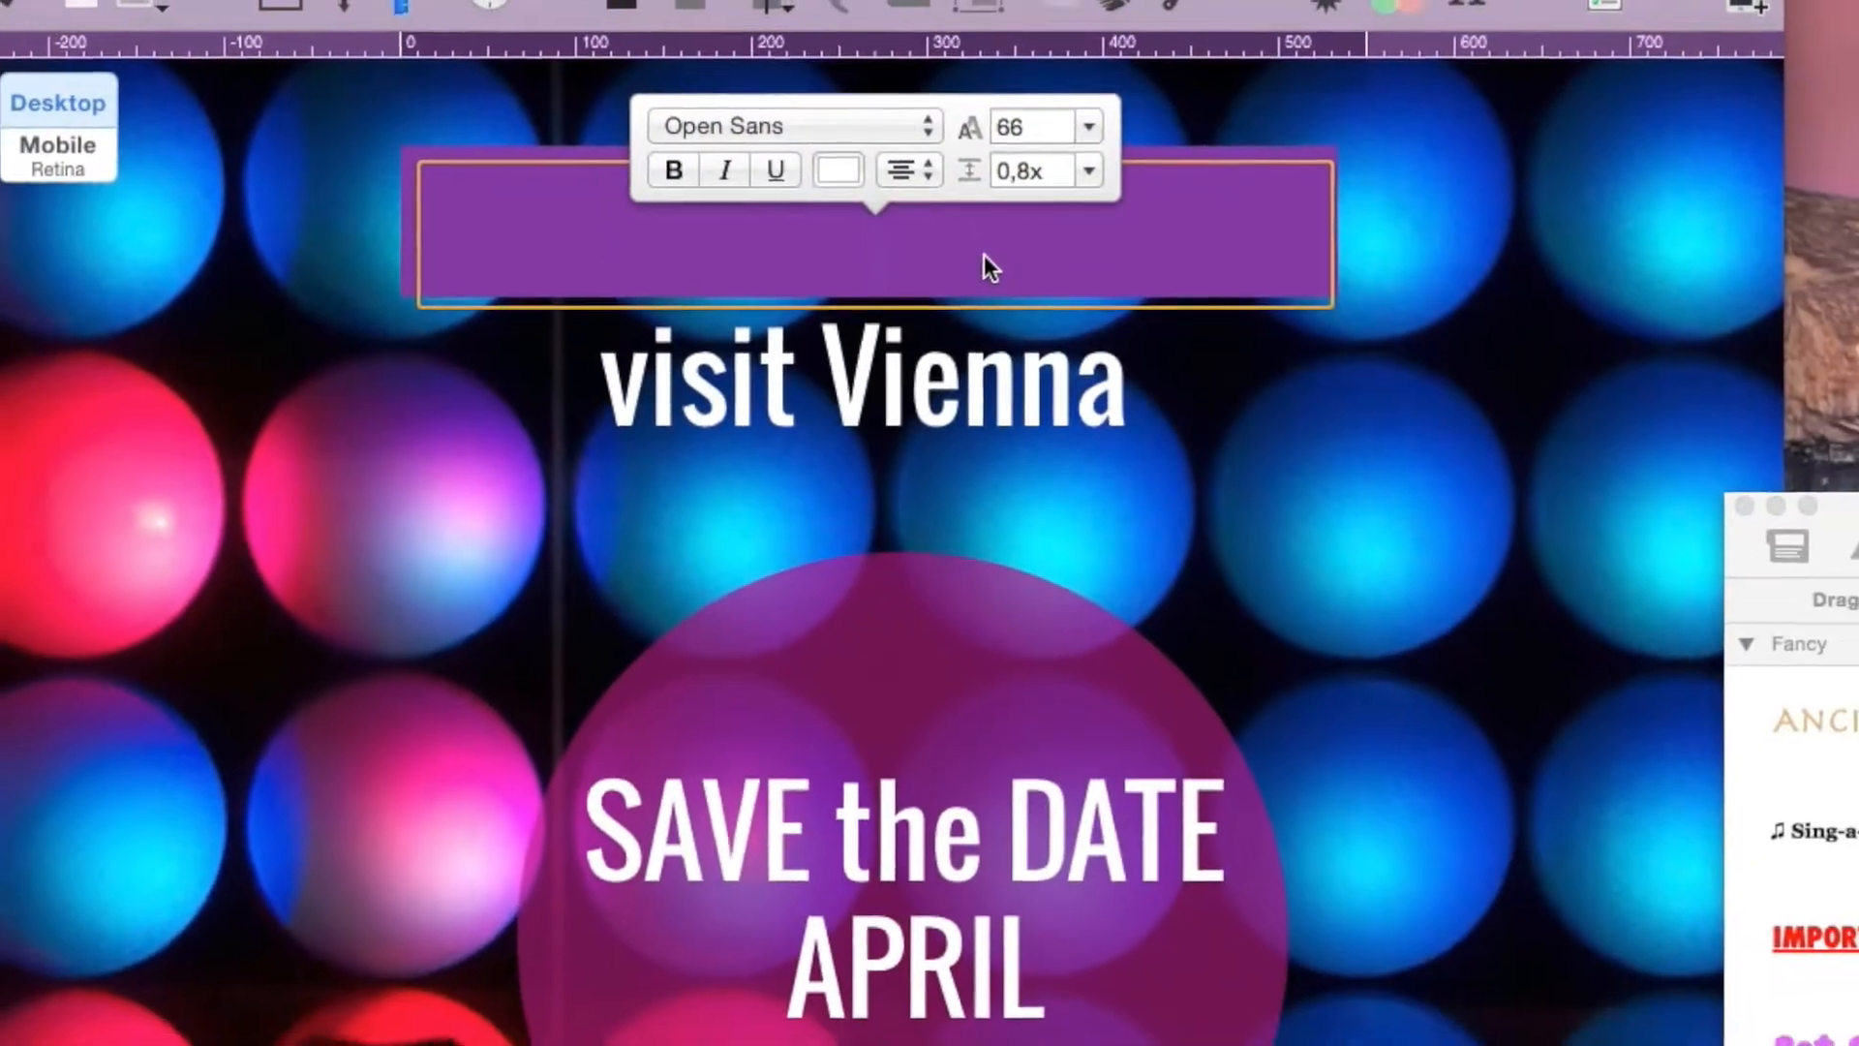
{"action": "type", "text": "FASHIO"}
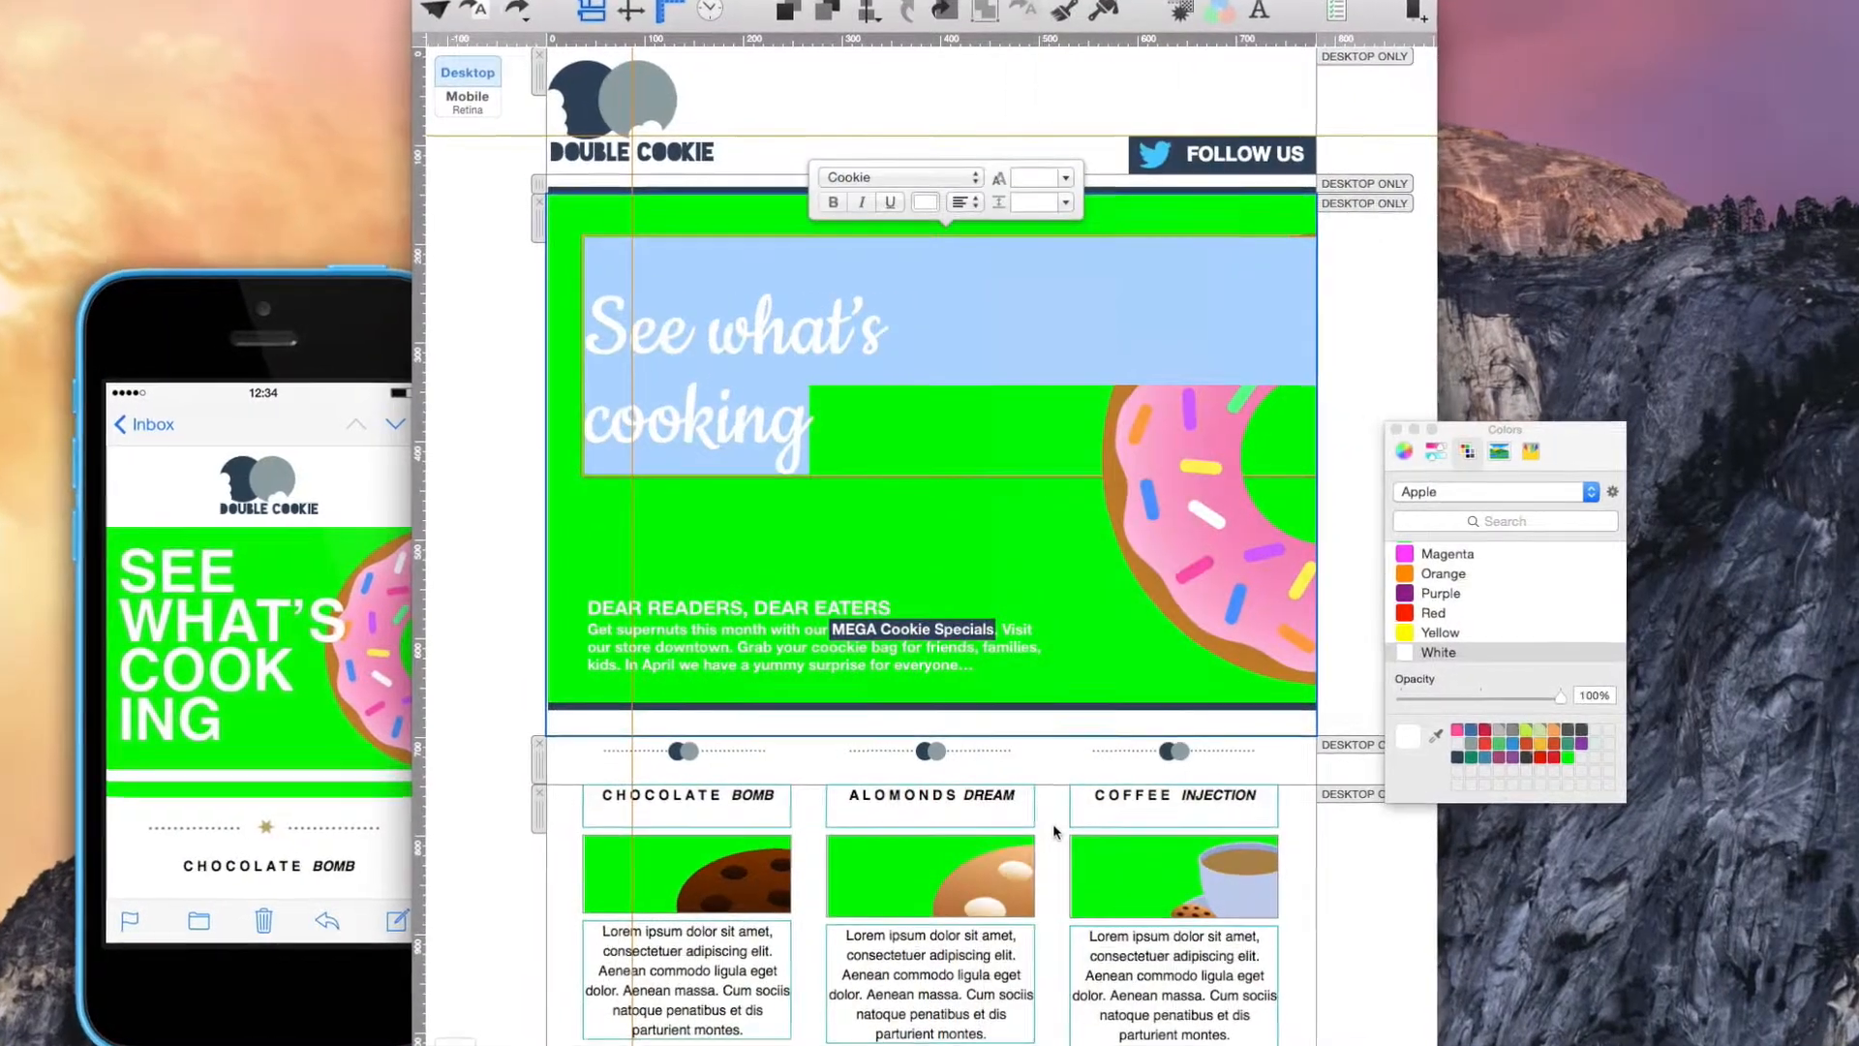
Extend the Cookie-font headline See what's cooking with ', mu'
{"action": "type", "text": ", mu"}
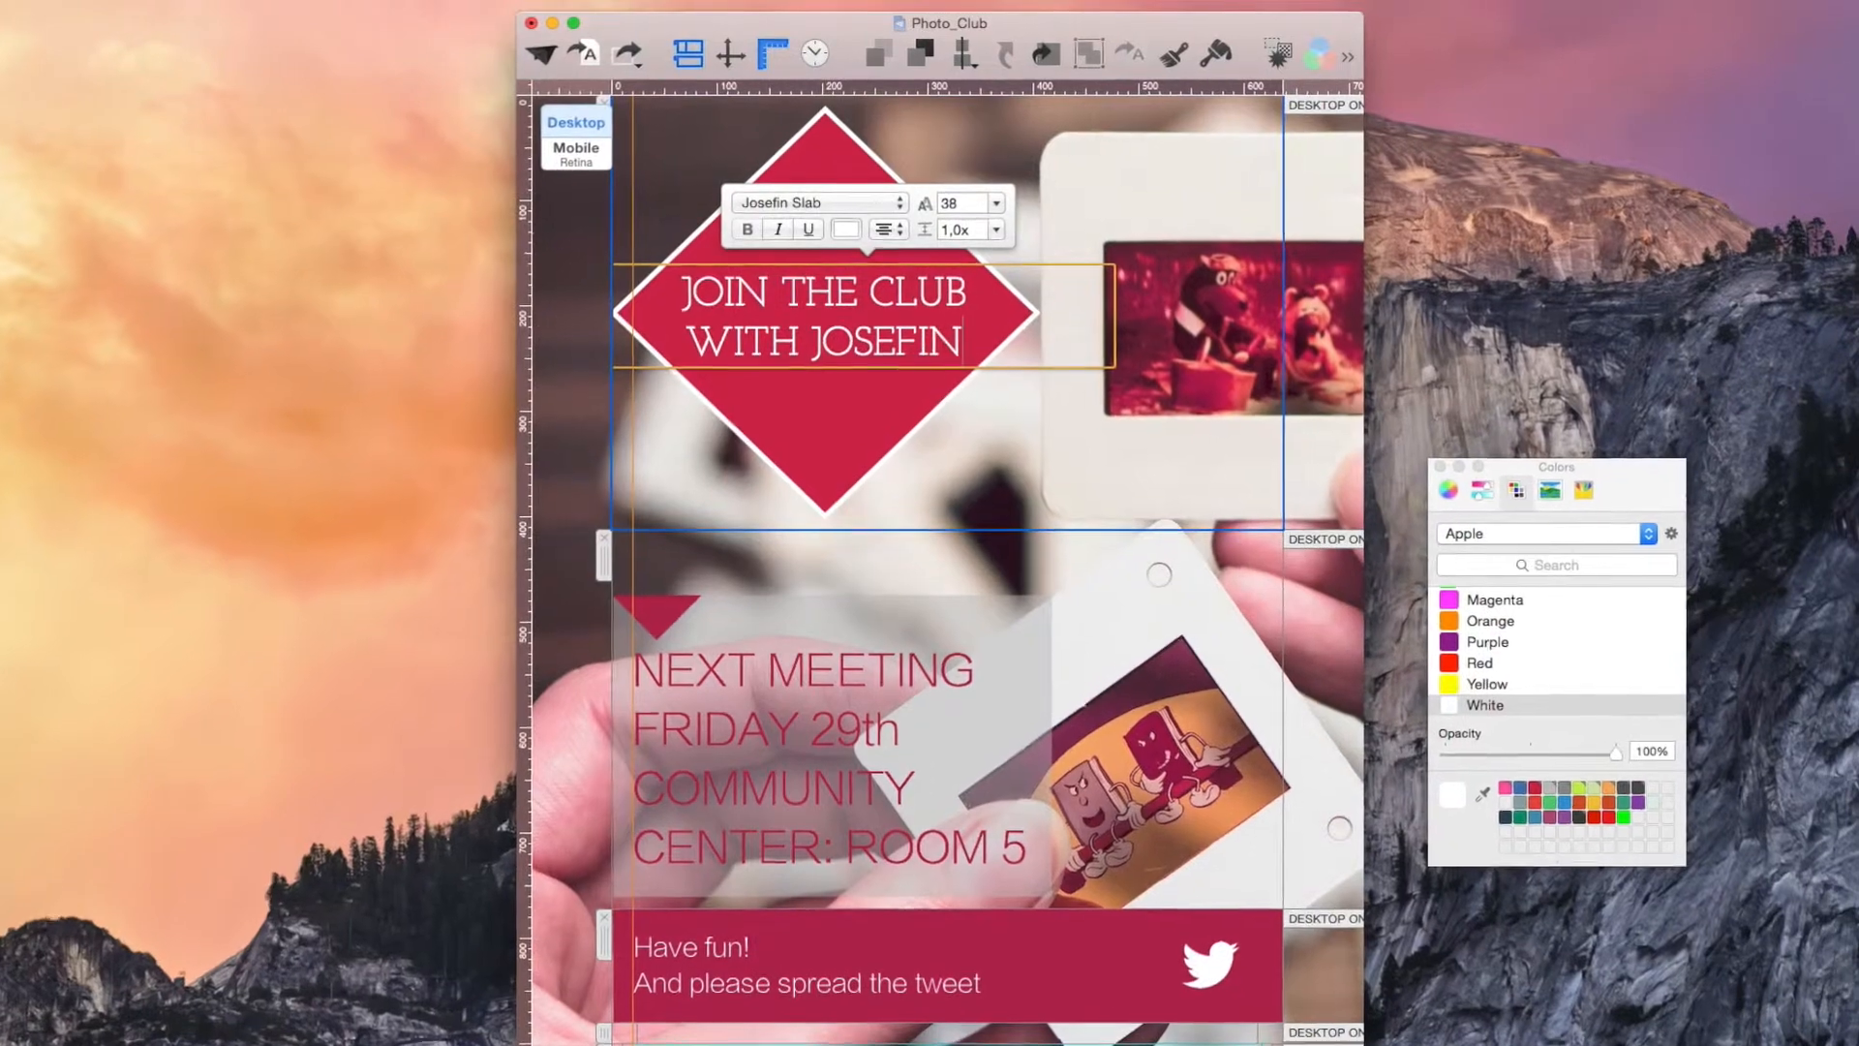
Add SLAB so the headline reads JOIN THE CLUB WITH JOSEFIN SLAB
{"action": "type", "text": "SLAB"}
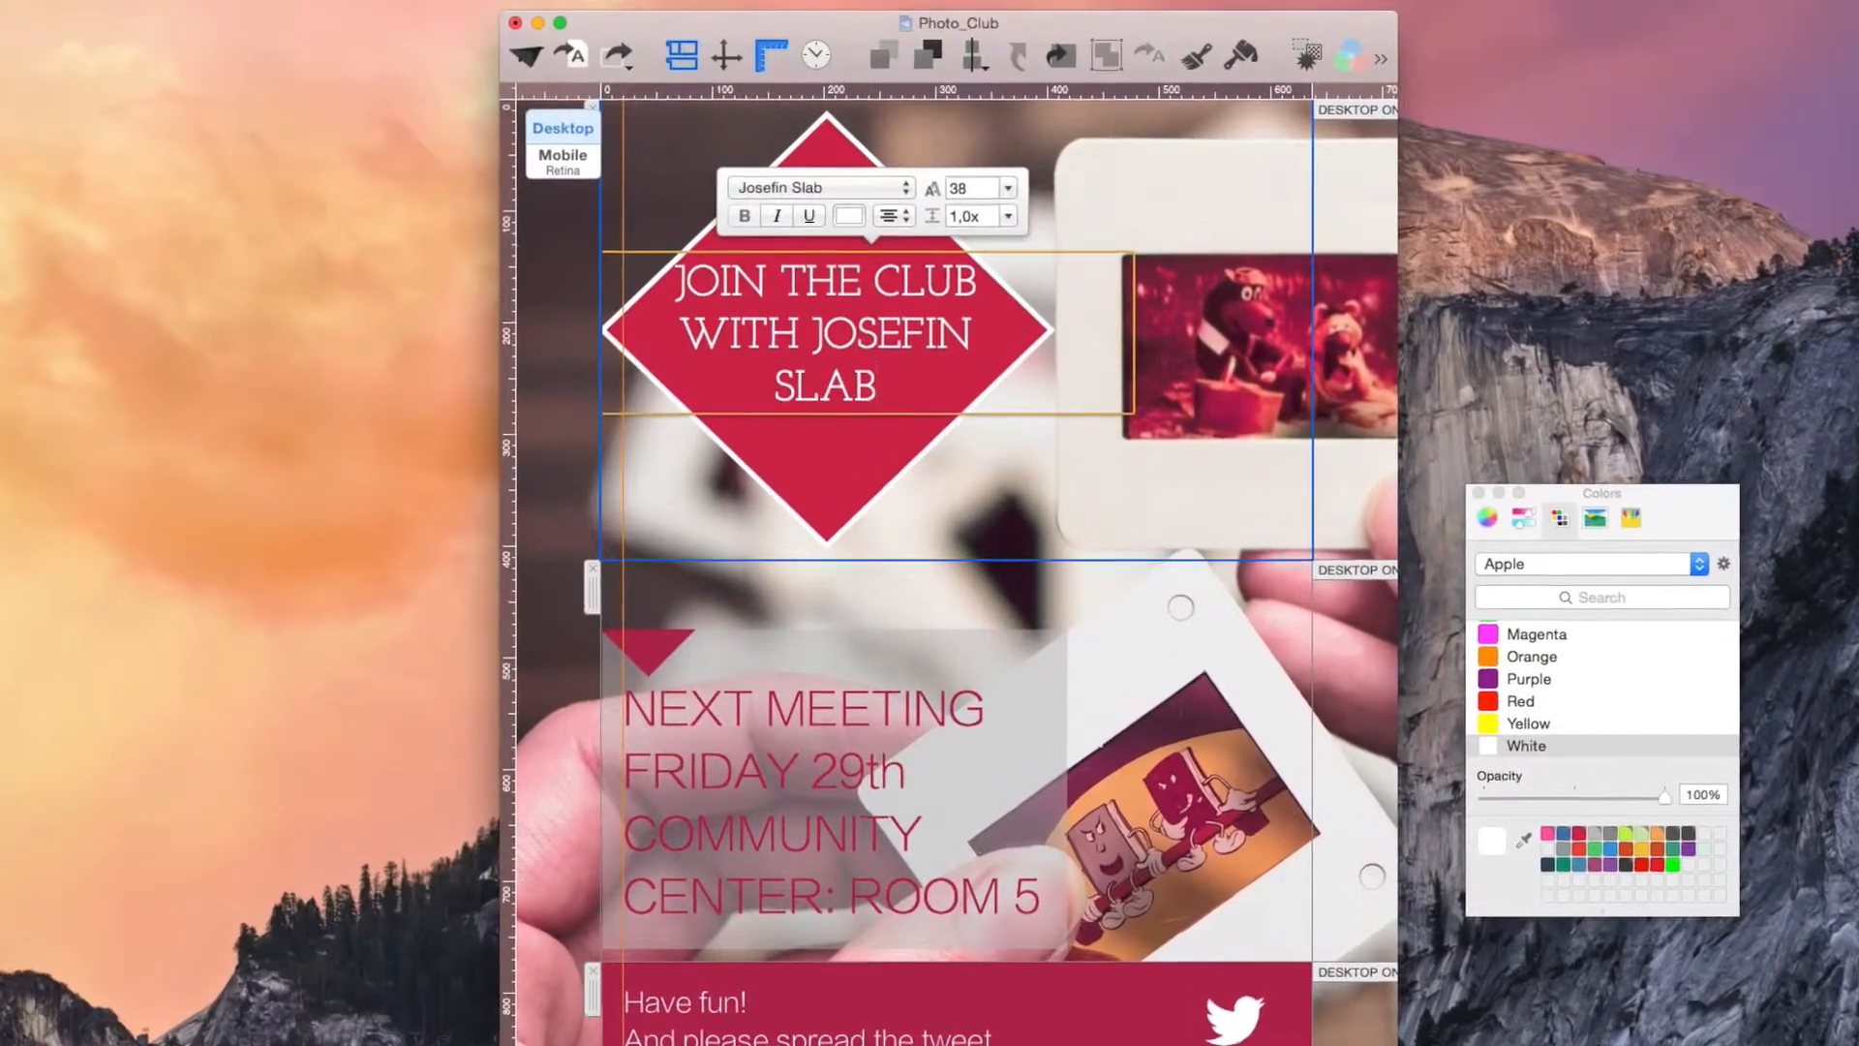